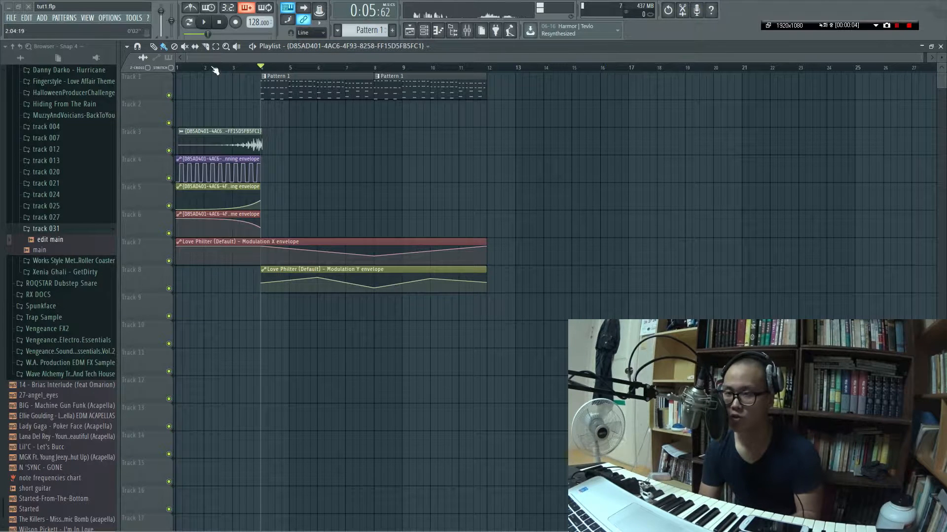
- Open the mixer and adjust Fruity Delay 2 on the track
{"action": "left_click", "coordinate": [202, 22]}
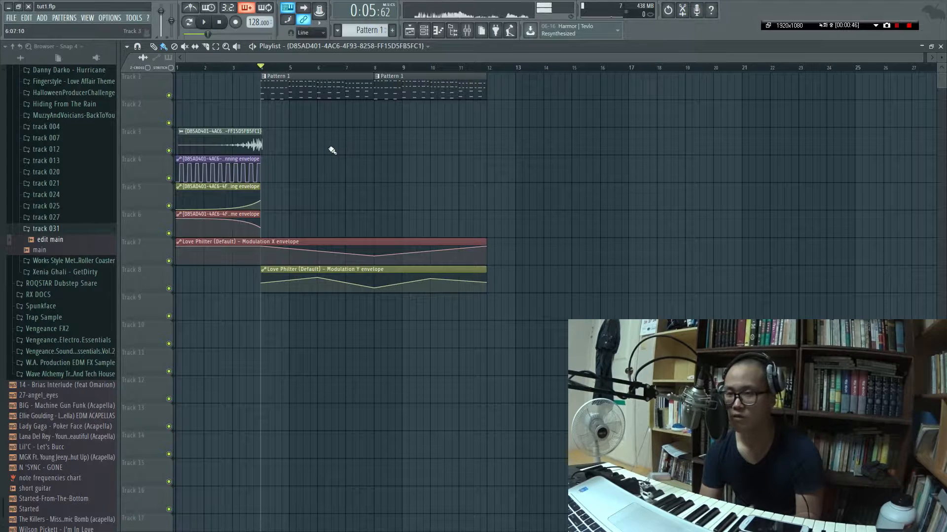
{"action": "mouse_move", "coordinate": [237, 122]}
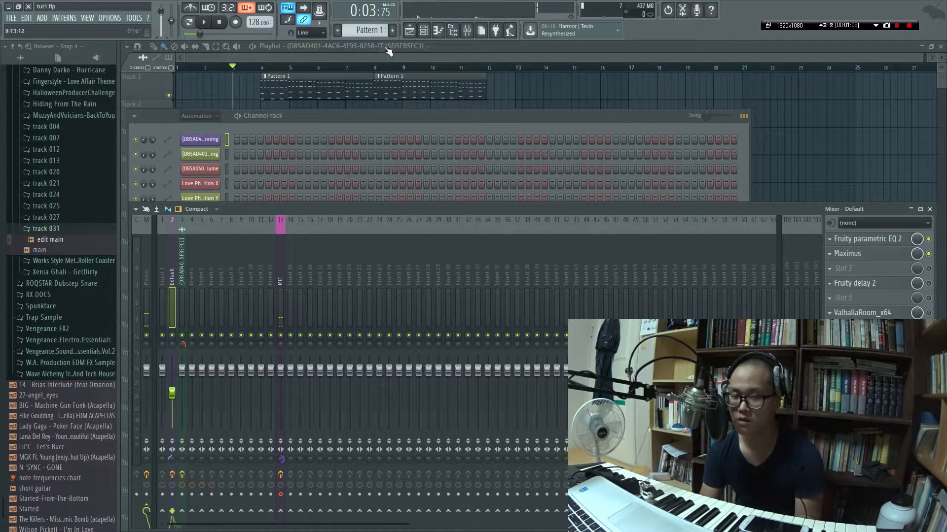
{"action": "left_click", "coordinate": [203, 22]}
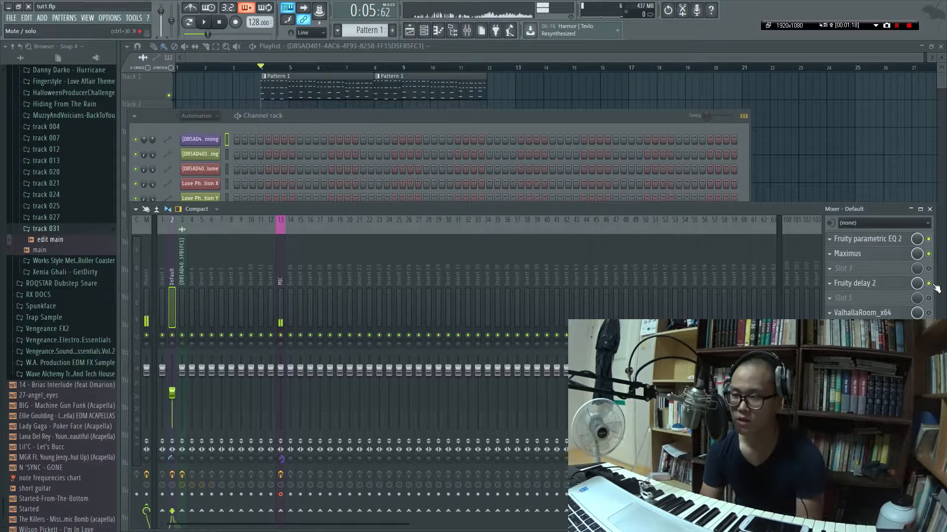
{"action": "left_click", "coordinate": [857, 283]}
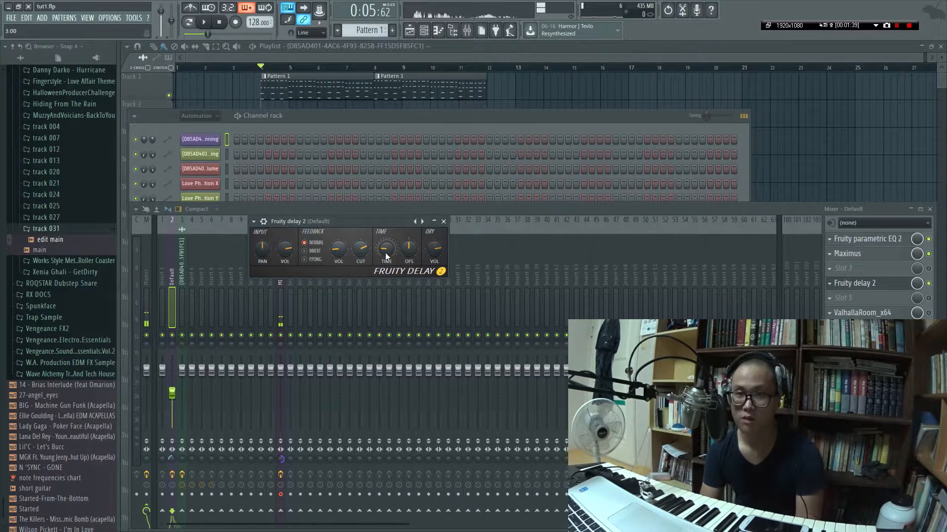
{"action": "mouse_move", "coordinate": [522, 285]}
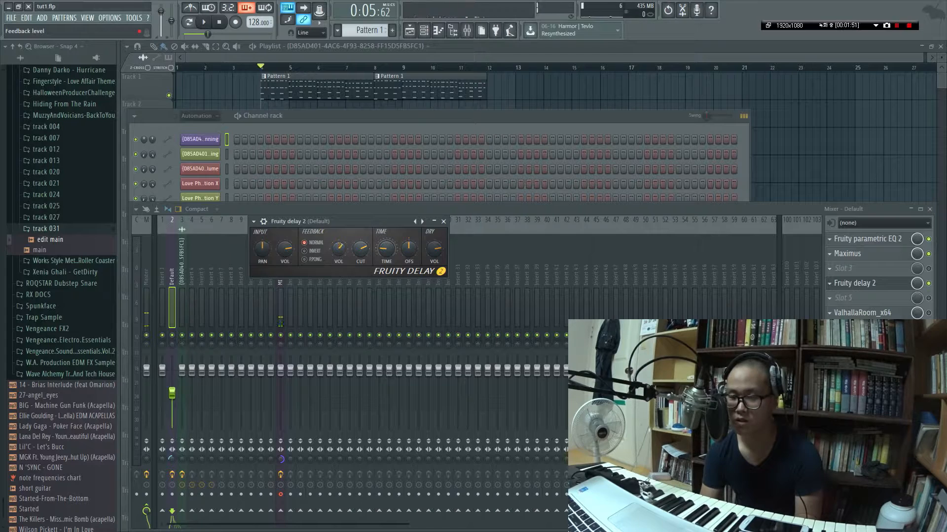
{"action": "mouse_move", "coordinate": [764, 275]}
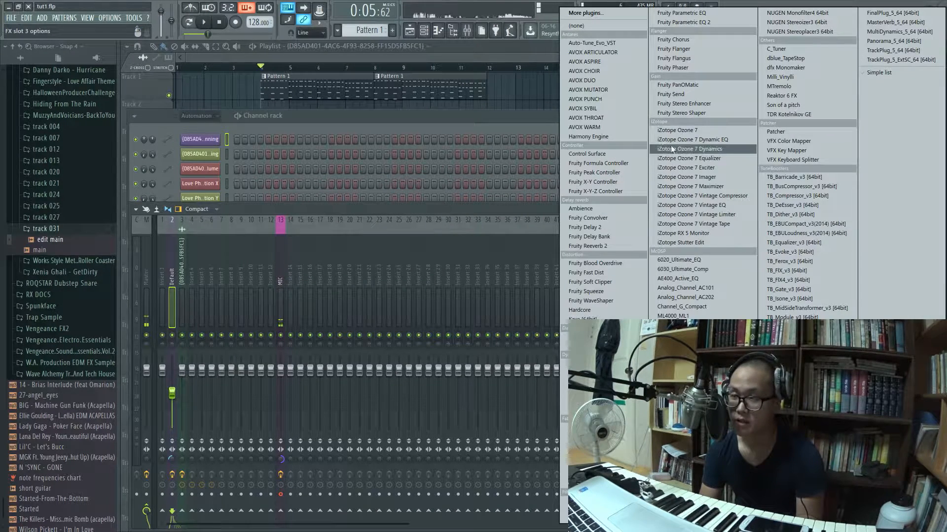
{"action": "mouse_move", "coordinate": [690, 158]}
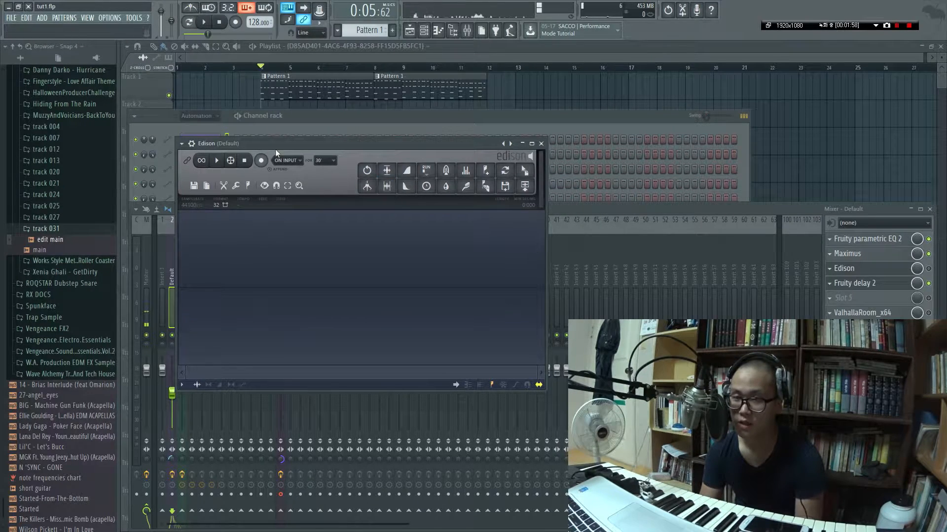
- Record the delay output into Edison On Input during playback, then reopen and preview the take
{"action": "left_click", "coordinate": [261, 160]}
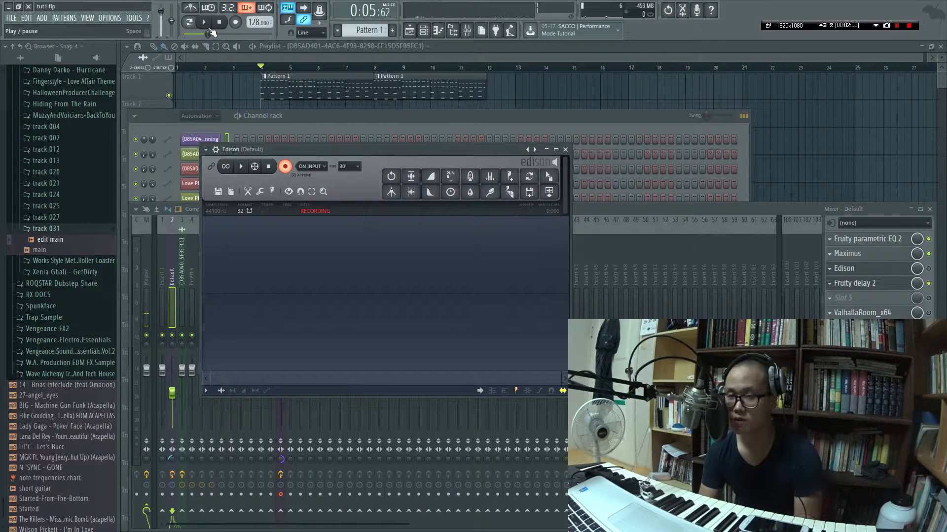
{"action": "left_click", "coordinate": [204, 22]}
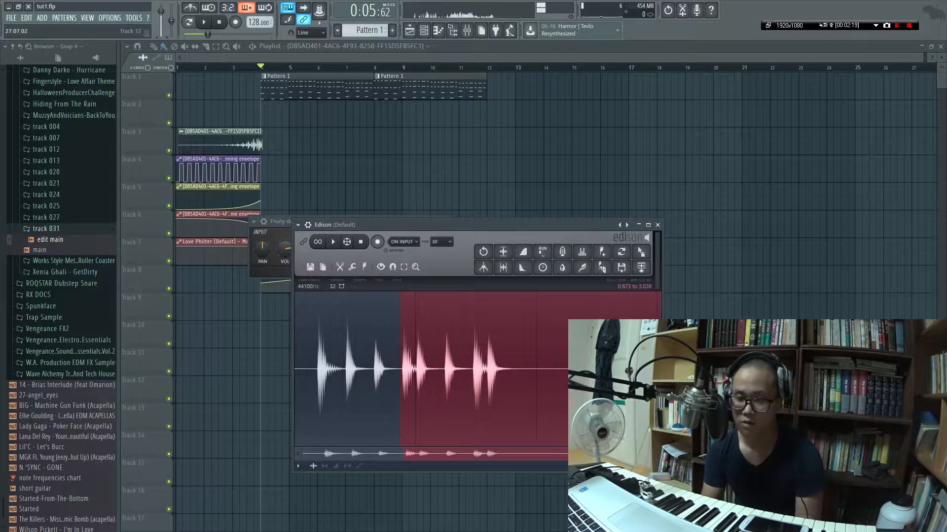
{"action": "left_click", "coordinate": [333, 241]}
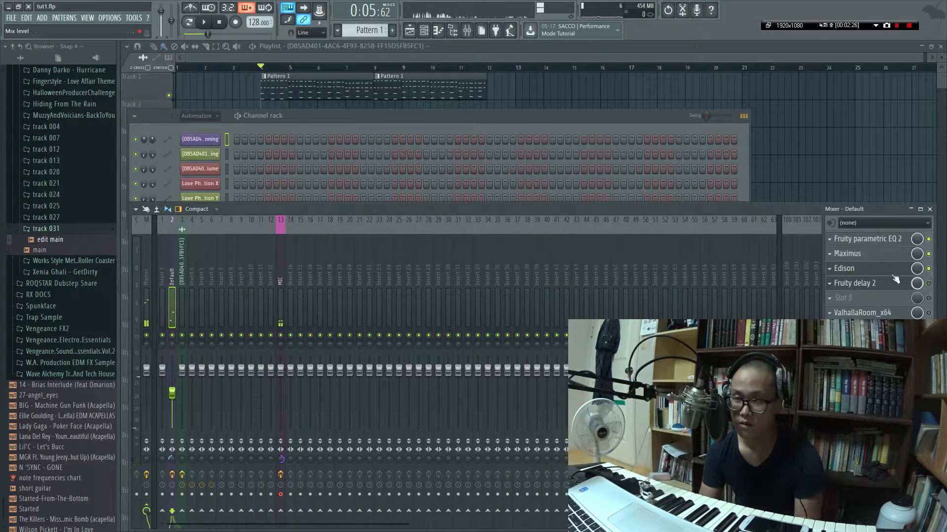
{"action": "left_click", "coordinate": [844, 268]}
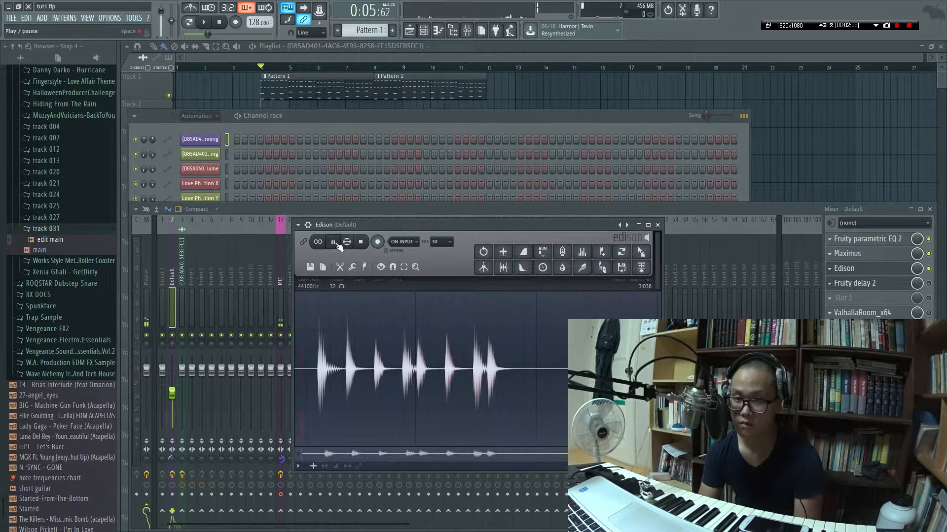
{"action": "left_click", "coordinate": [333, 242]}
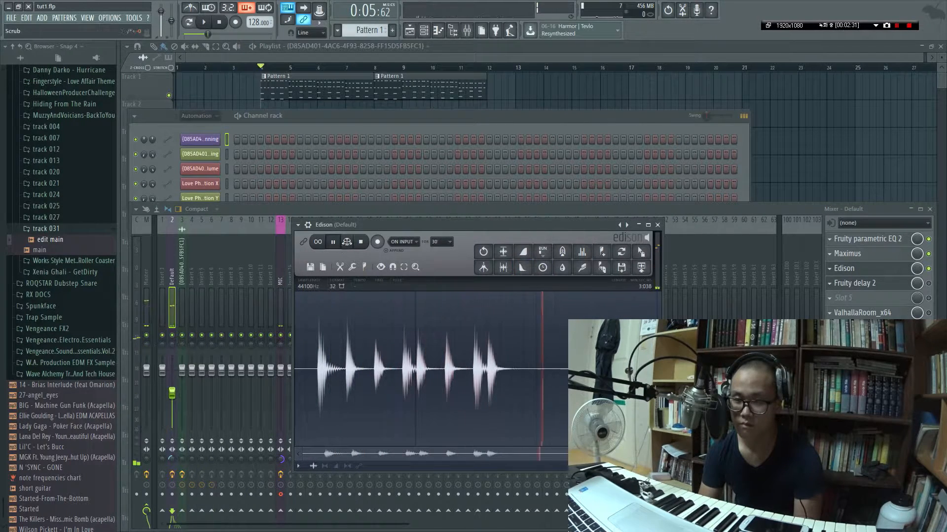
- Stop the Edison preview and bring up the waveform's editing menu to reverse it
{"action": "left_click", "coordinate": [333, 242]}
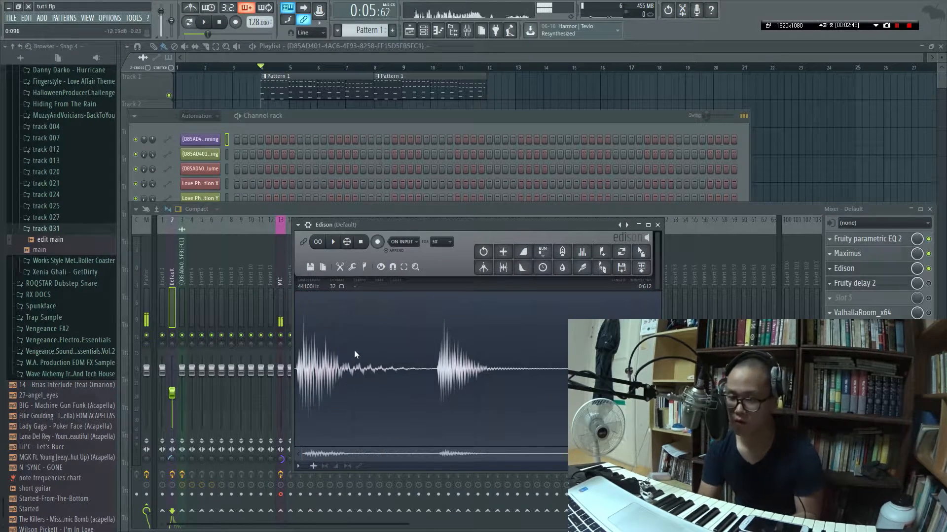
{"action": "right_click", "coordinate": [356, 354]}
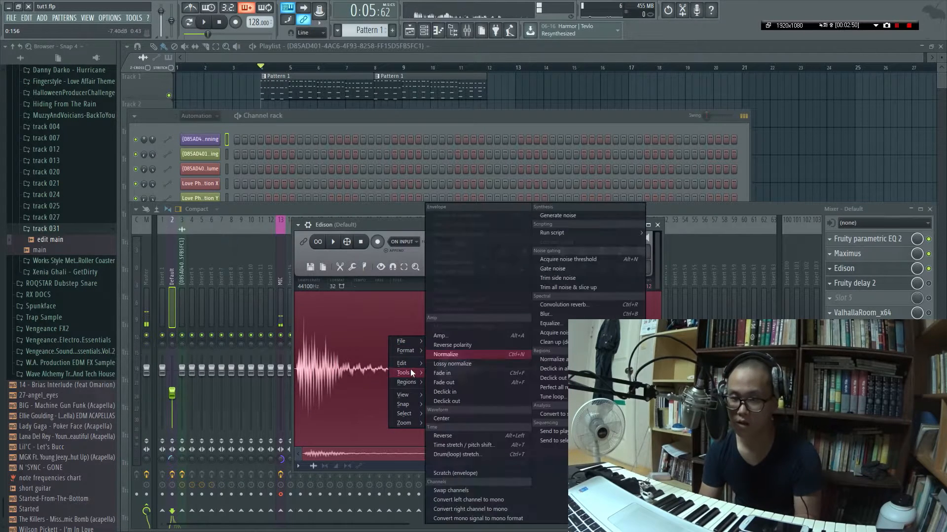
{"action": "mouse_move", "coordinate": [463, 435]}
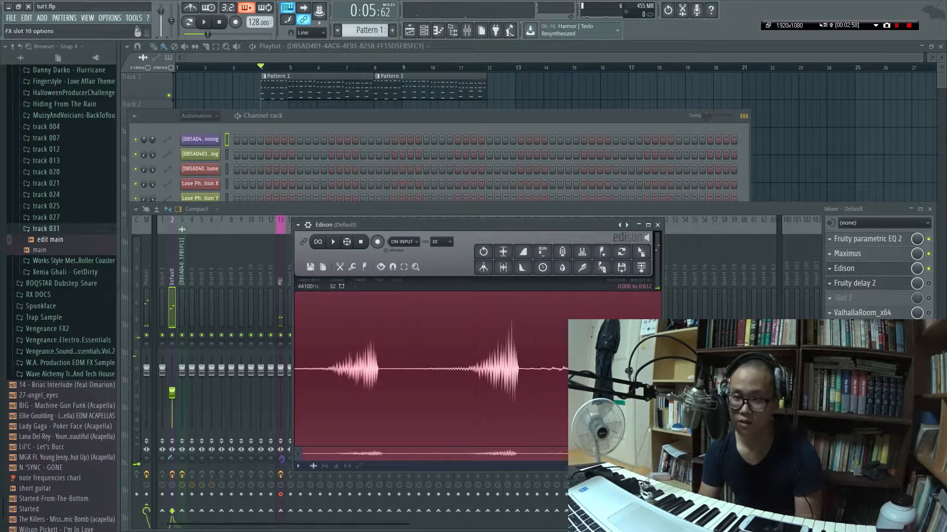
- Bring the second Edison window forward and close the short reversed sample's editor
{"action": "left_click", "coordinate": [656, 225]}
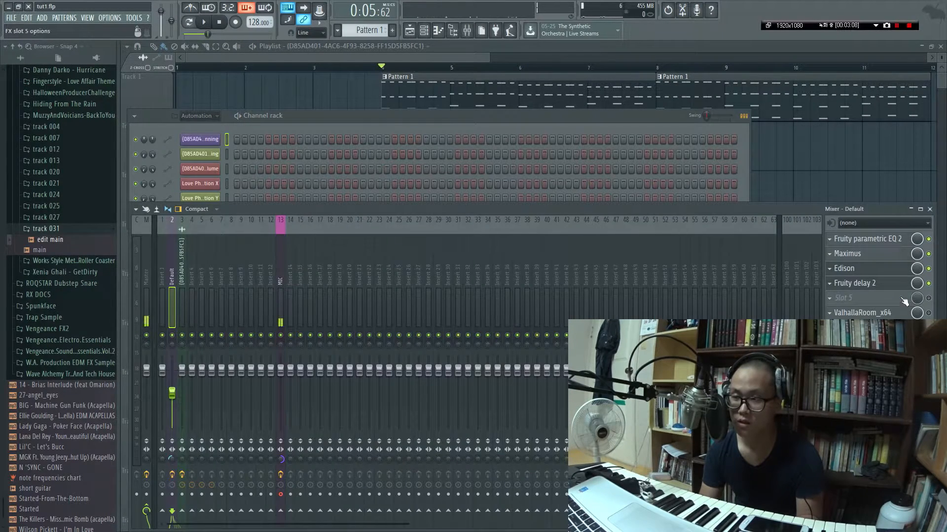
{"action": "left_click", "coordinate": [870, 297]}
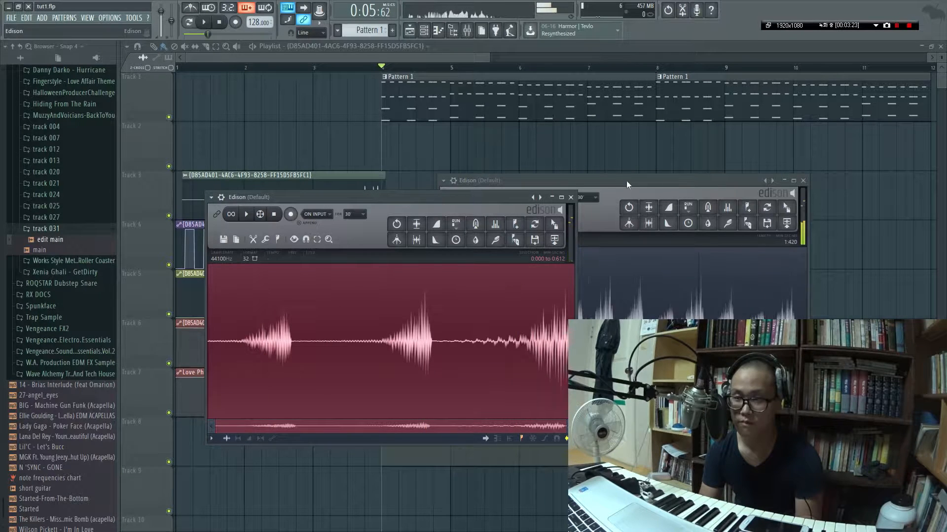
{"action": "left_click", "coordinate": [522, 197]}
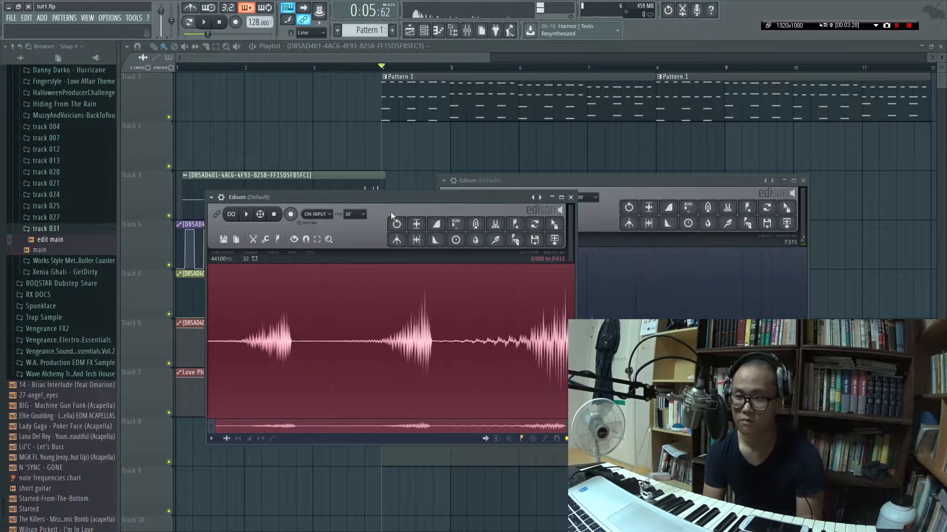
{"action": "left_click", "coordinate": [522, 197]}
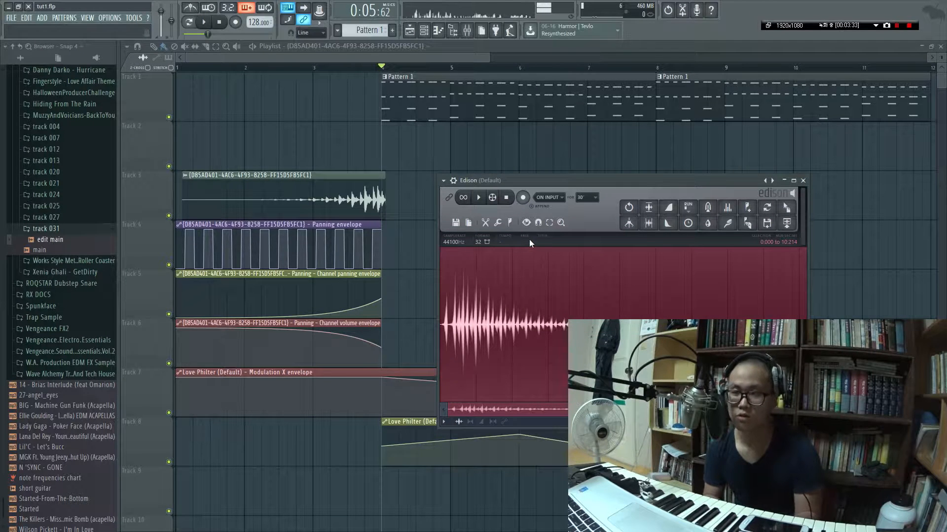
- Reverse the longer echo recording in Edison using Tools > Reverse
{"action": "right_click", "coordinate": [530, 244]}
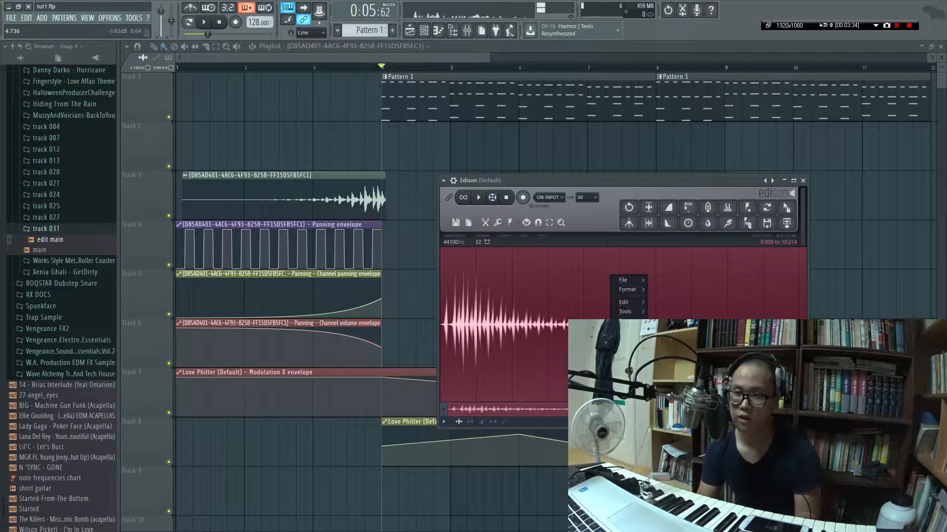
{"action": "left_click", "coordinate": [625, 311]}
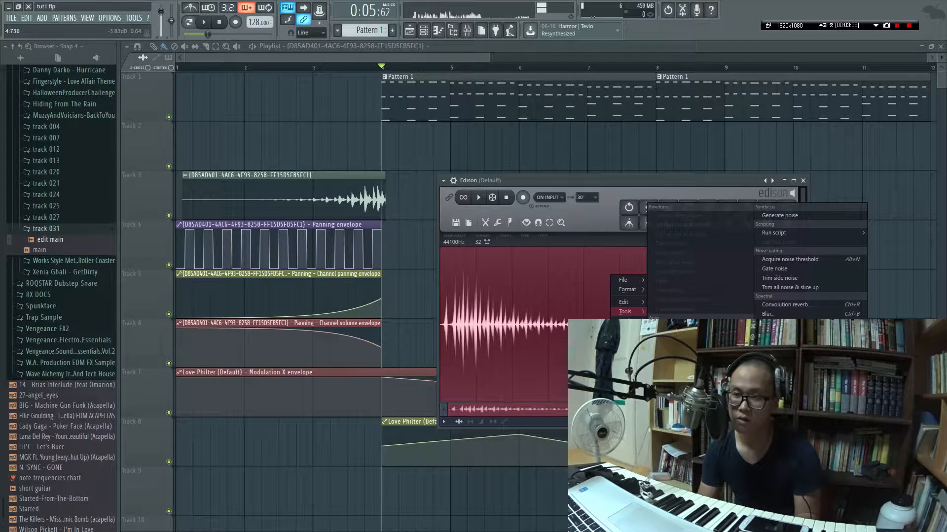
{"action": "left_click", "coordinate": [478, 197]}
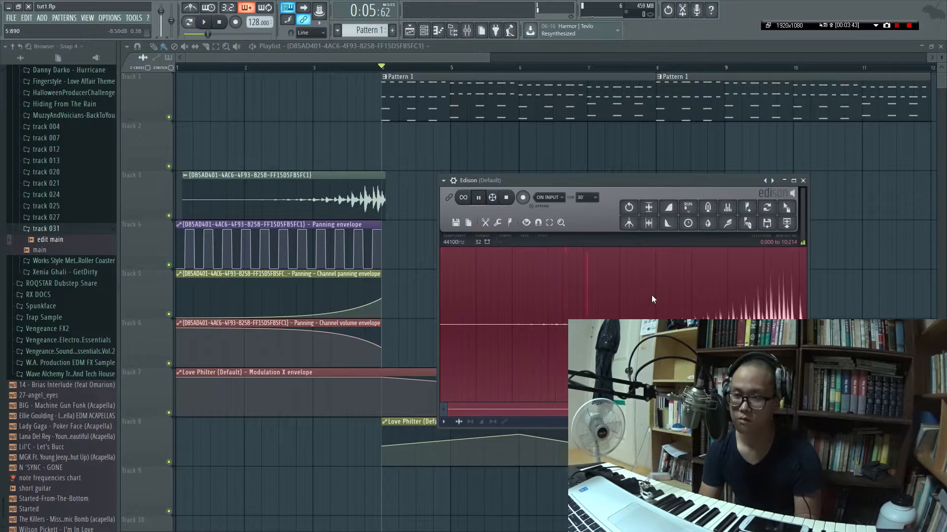
{"action": "mouse_move", "coordinate": [642, 290]}
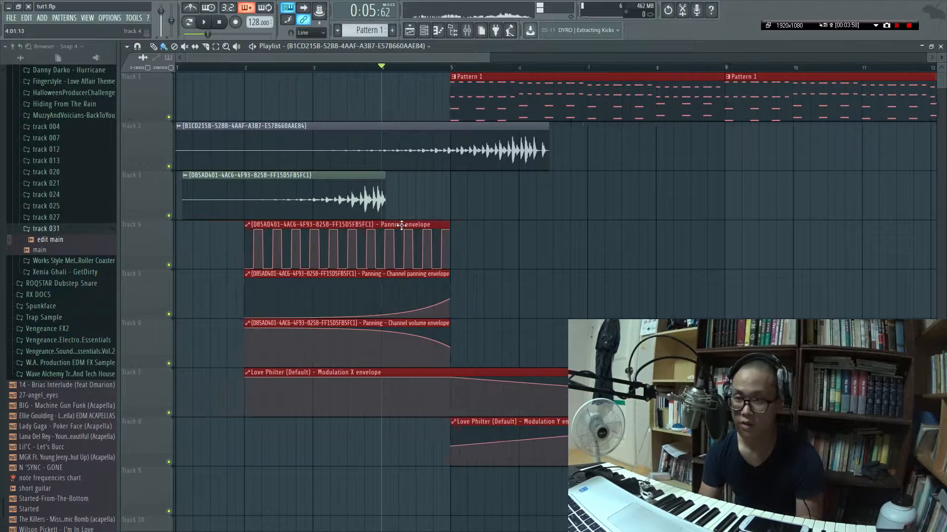
{"action": "scroll", "scroll_direction": "right", "scroll_amount": 3}
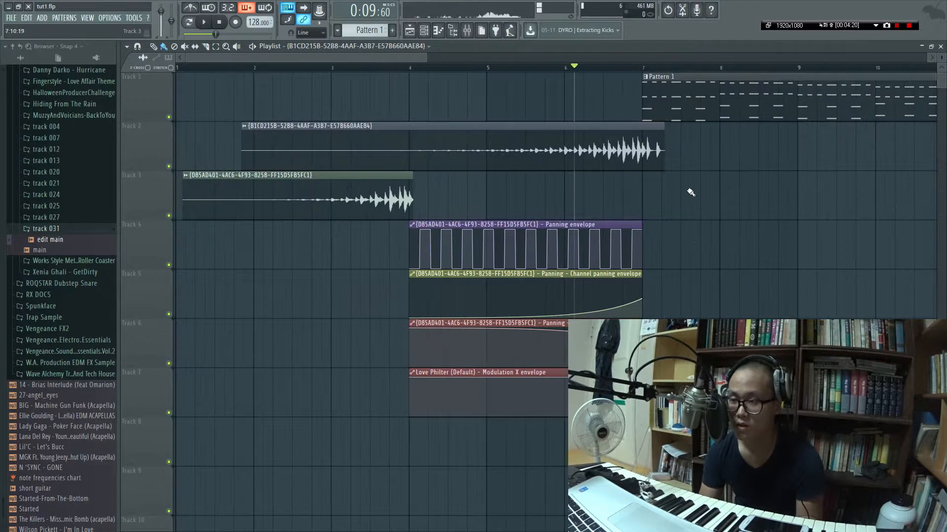
- Trim the Track 2 rise clip's right edge to the bar where Pattern 1 starts
{"action": "left_click", "coordinate": [203, 22]}
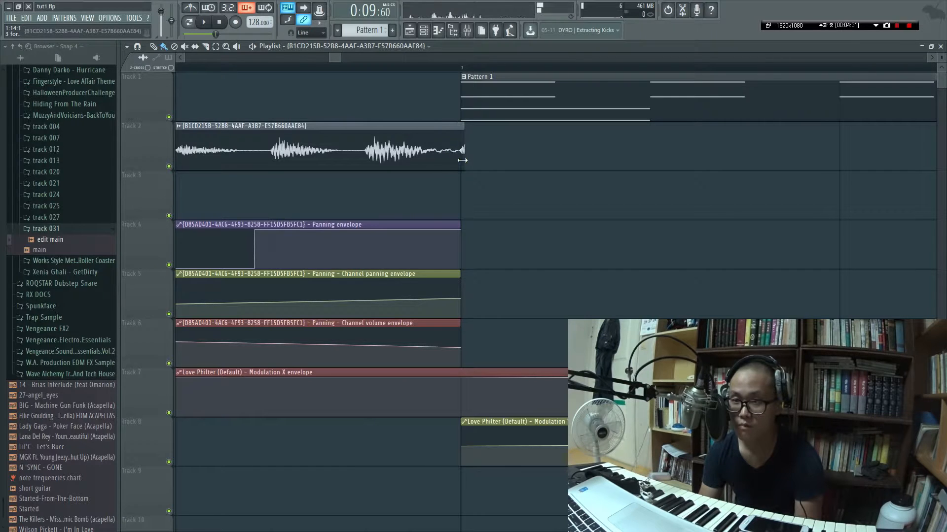
{"action": "left_click", "coordinate": [204, 22]}
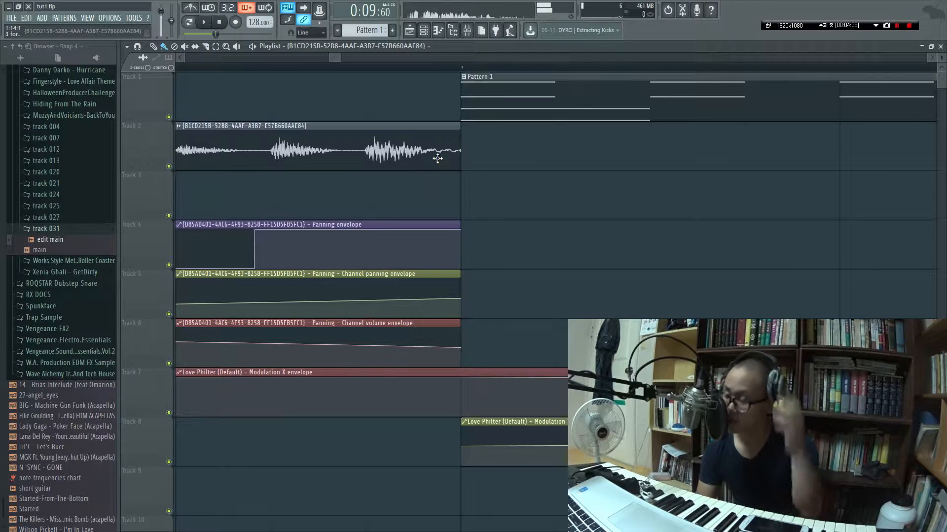
- Route the rise sample's channel to free mixer track 7 with Assign free mixer track
{"action": "double_click", "coordinate": [302, 151]}
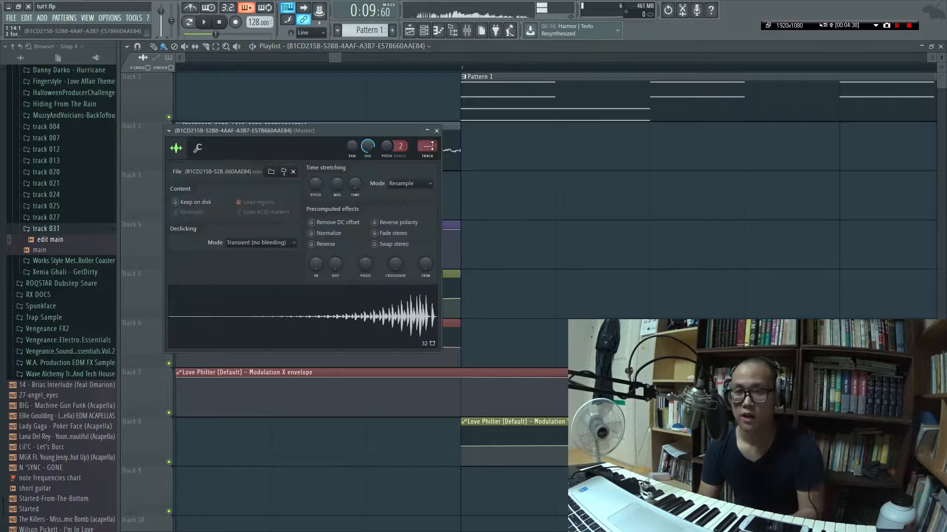
{"action": "left_click", "coordinate": [435, 131]}
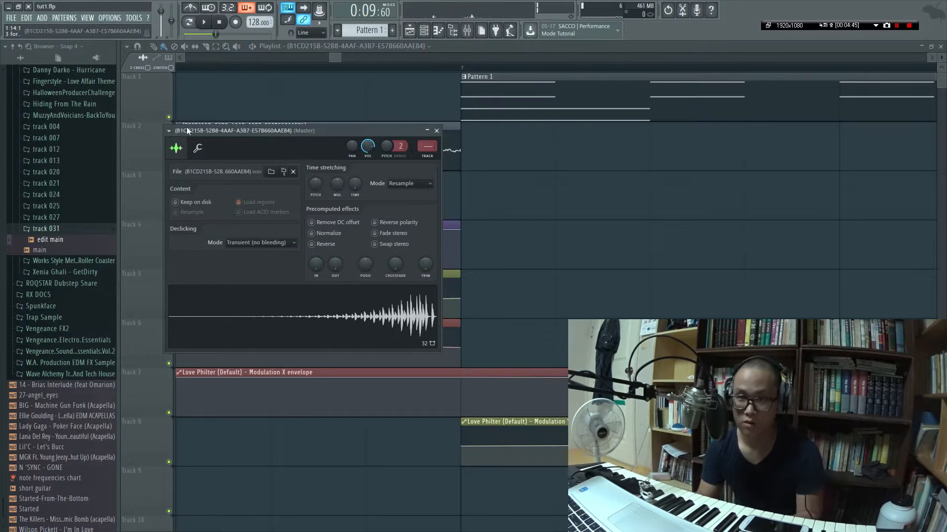
{"action": "left_click", "coordinate": [169, 131]}
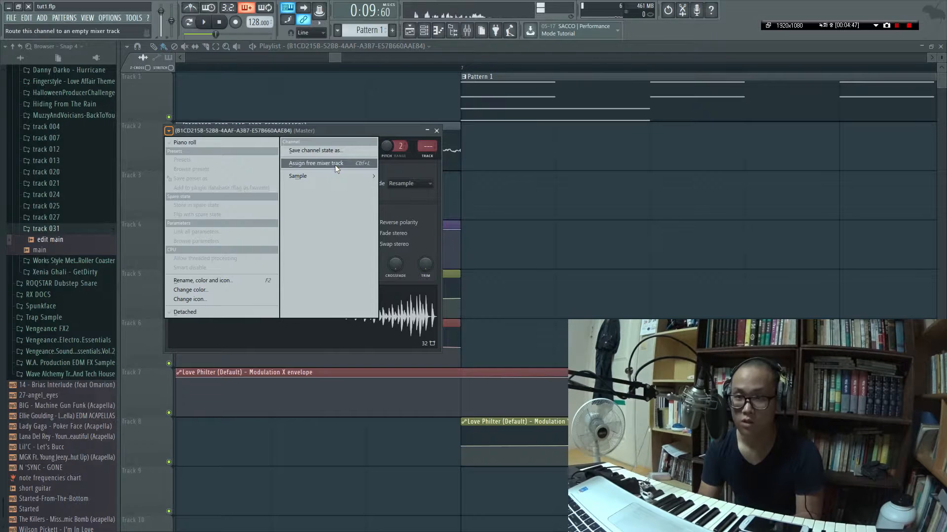
{"action": "left_click", "coordinate": [315, 163]}
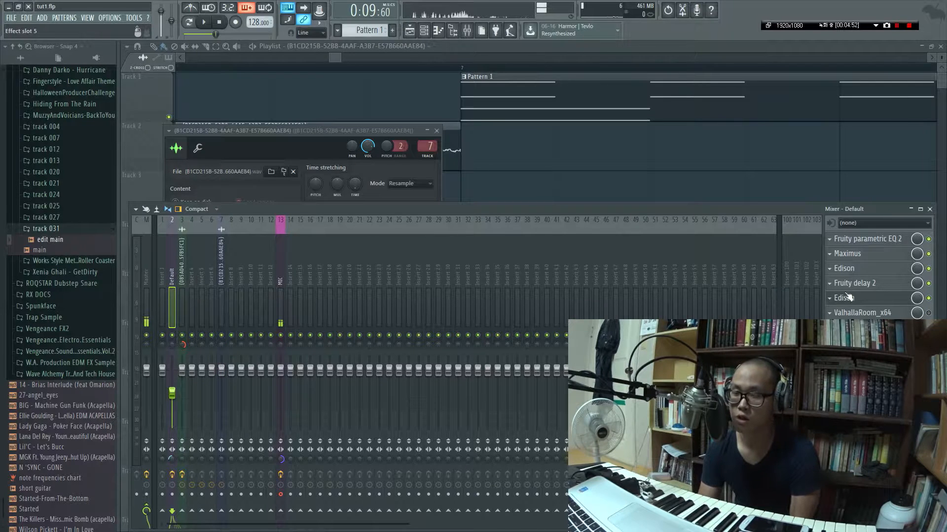
- Close the mixer, leaving the rise sample's channel settings showing track 7 routing
{"action": "left_click", "coordinate": [855, 283]}
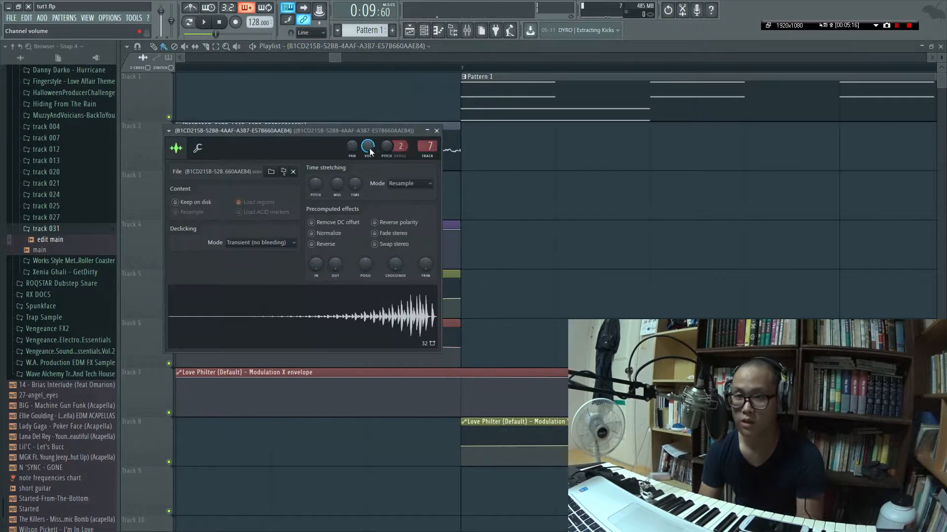
- Reopen the rise sample's channel settings, then show the channel rack and mixer with tracks 3 and 7
{"action": "left_click", "coordinate": [436, 130]}
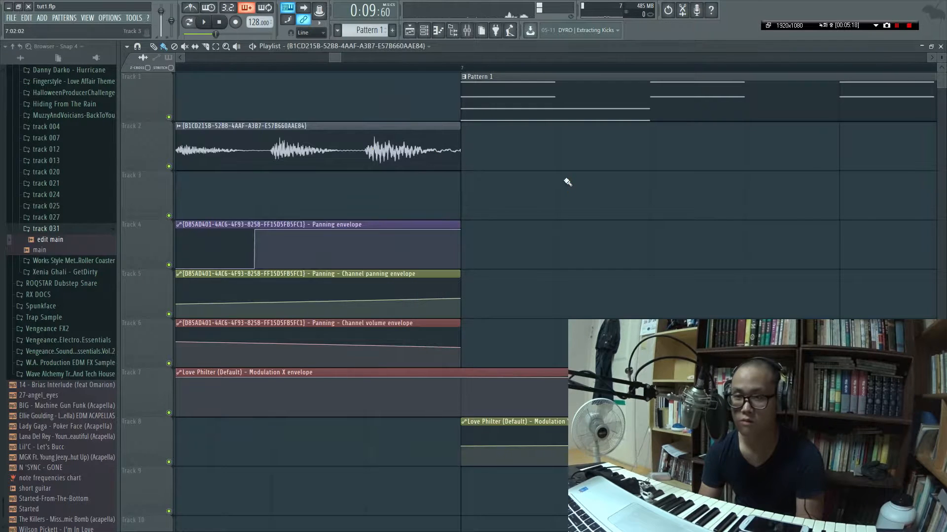
{"action": "left_click", "coordinate": [203, 21]}
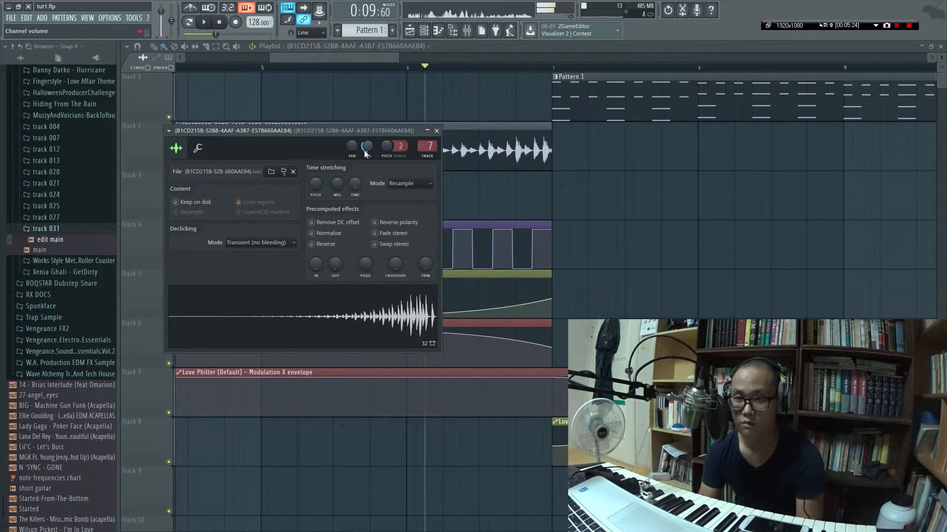
{"action": "left_click", "coordinate": [204, 22]}
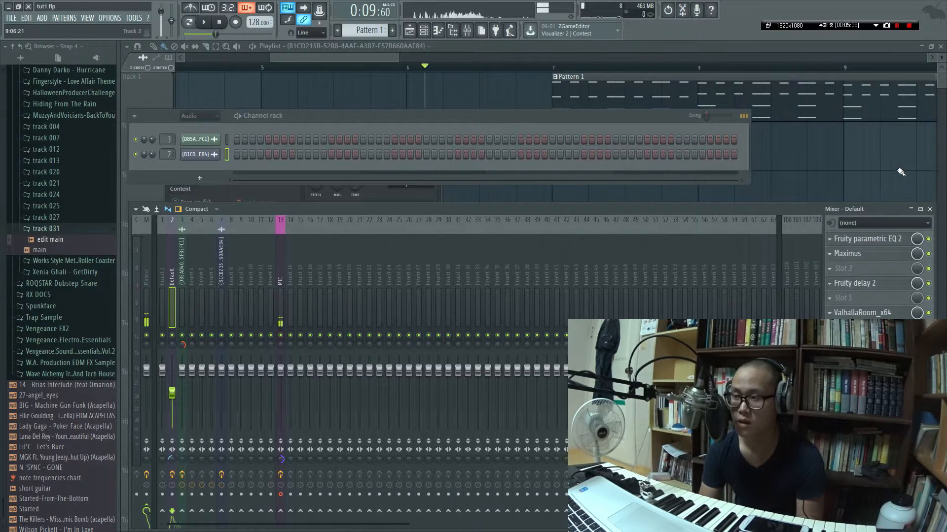
- Close the mixer and channel rack and move the Track 3 clip to bars 4–7
{"action": "left_click", "coordinate": [203, 23]}
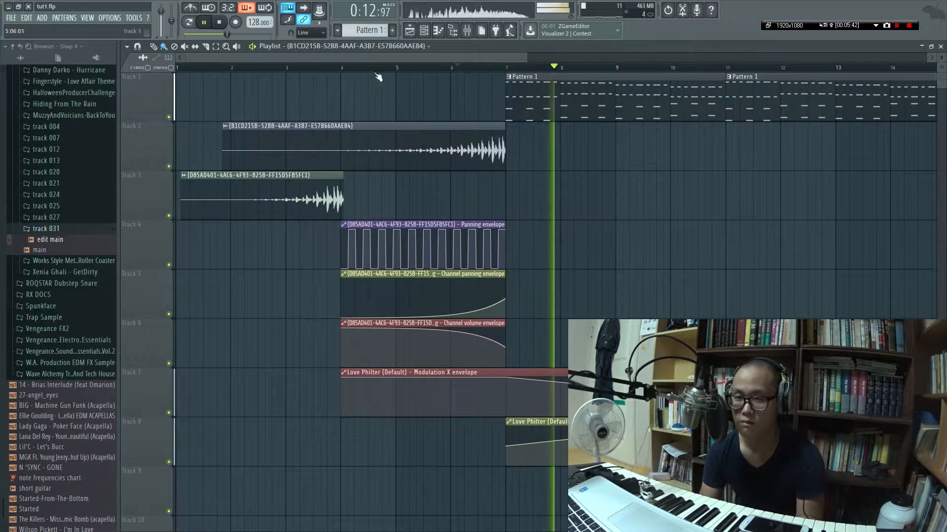
{"action": "left_click", "coordinate": [332, 67]}
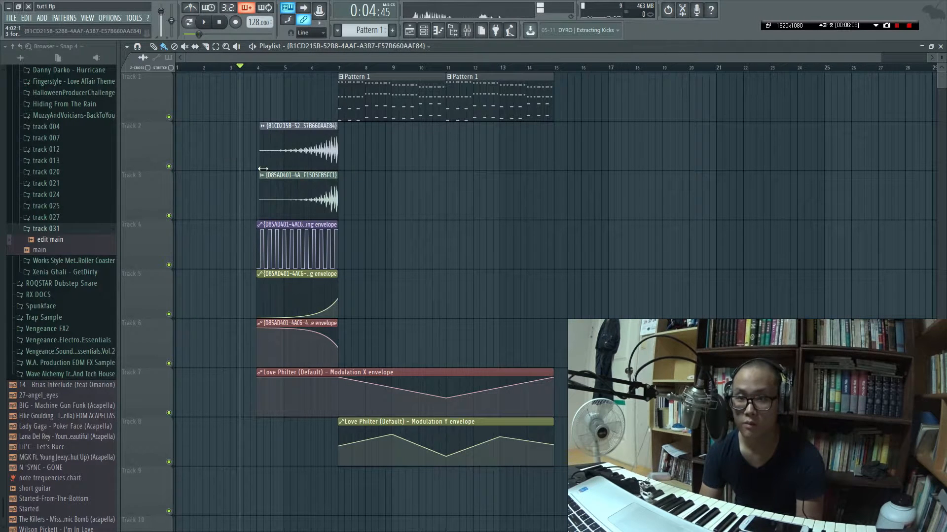
- Drag the start of the Track 3 rise sample clip earlier in the Playlist
{"action": "left_click_drag", "start_coordinate": [296, 148], "coordinate": [214, 148]}
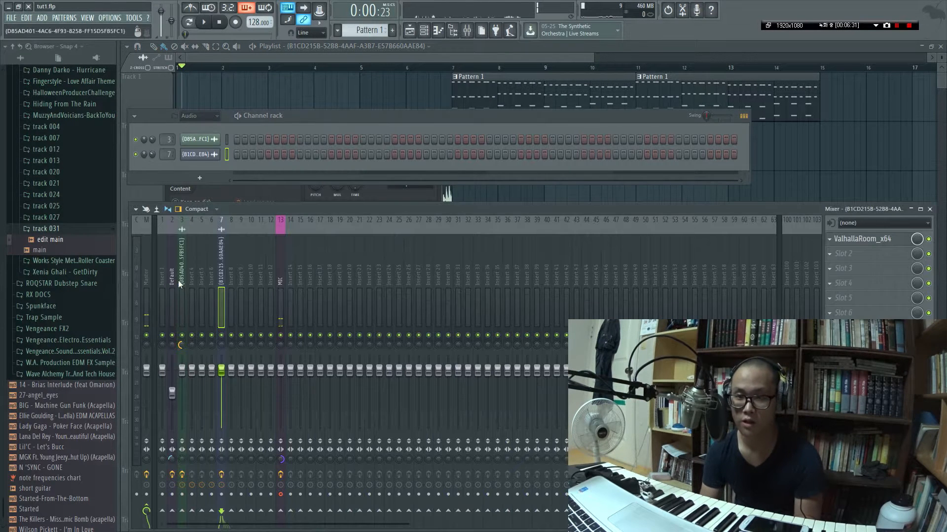
{"action": "left_click", "coordinate": [173, 290]}
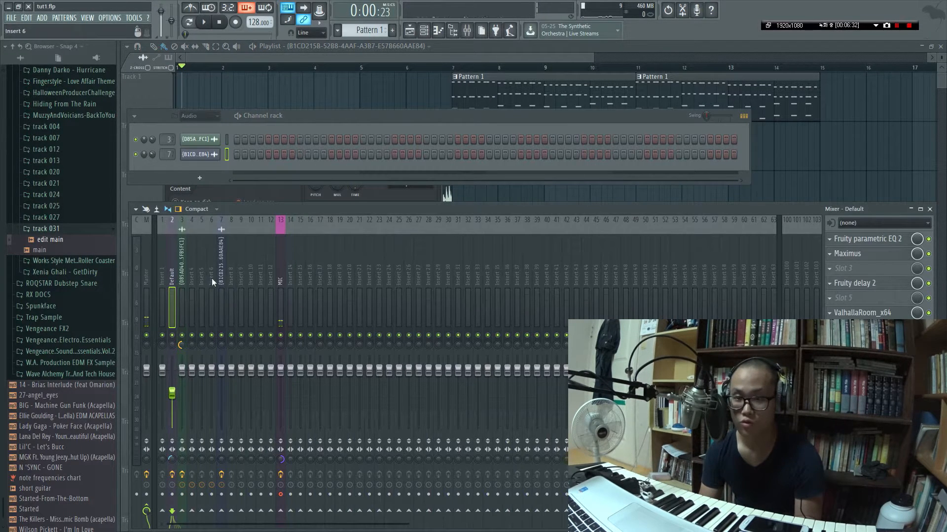
{"action": "left_click", "coordinate": [867, 312]}
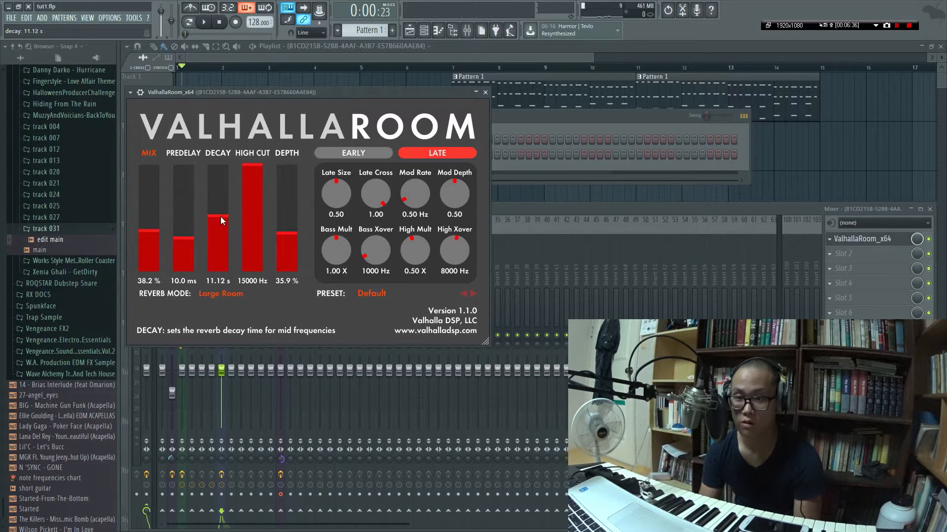
{"action": "left_click", "coordinate": [484, 92]}
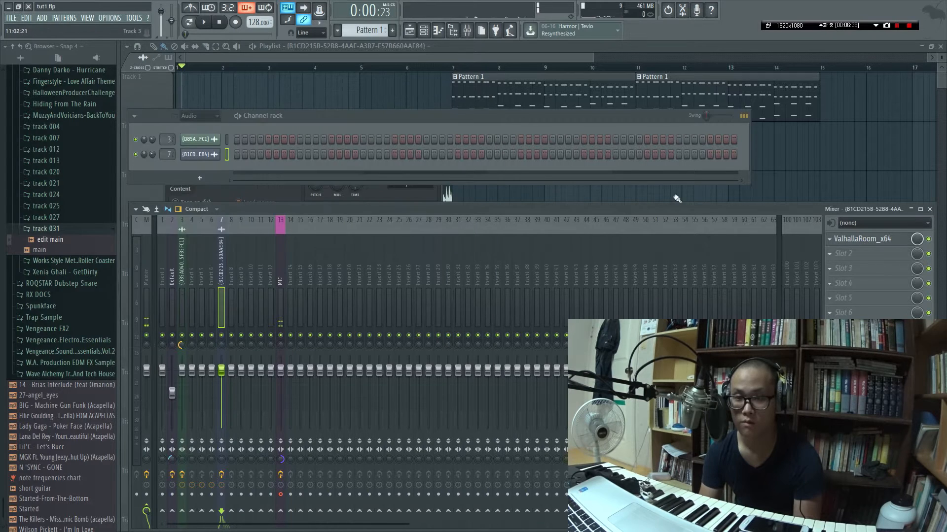
- Close the Mixer window to return to the Playlist view
{"action": "left_click", "coordinate": [204, 22]}
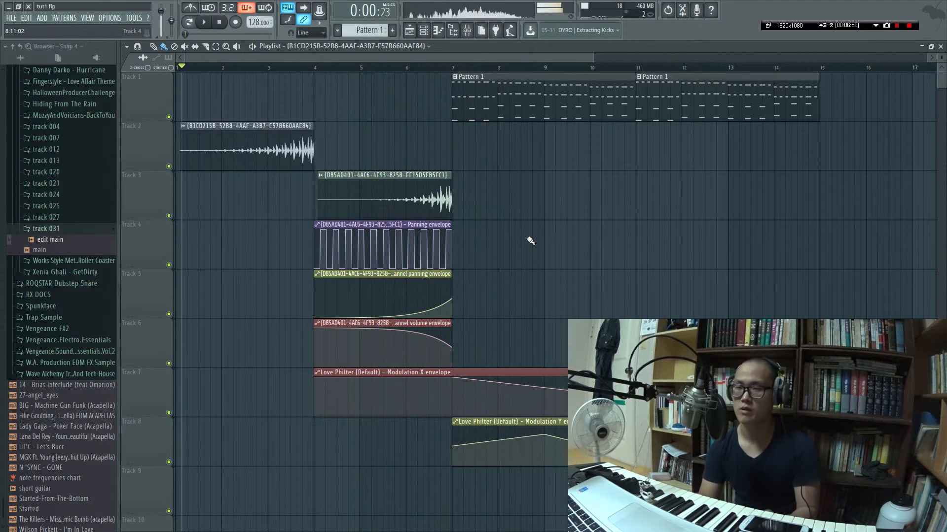
{"action": "mouse_move", "coordinate": [553, 207]}
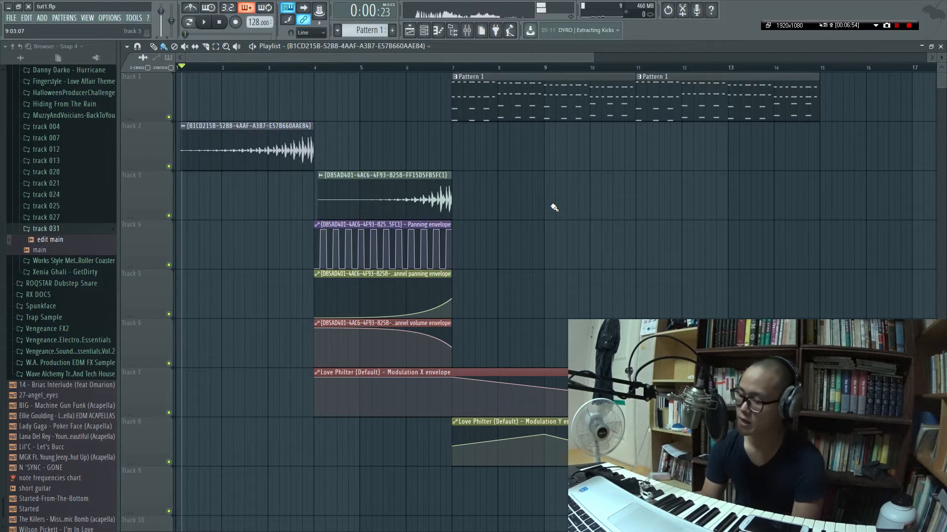
{"action": "mouse_move", "coordinate": [758, 152]}
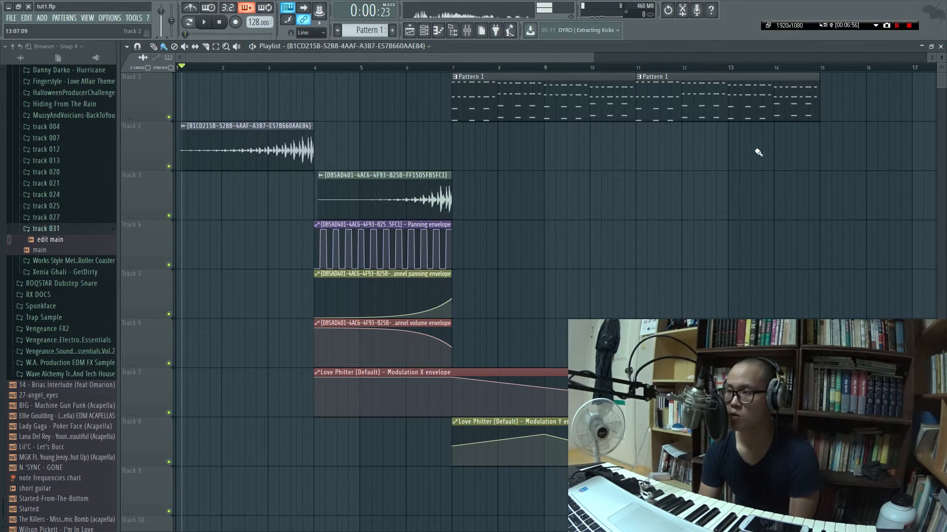
{"action": "mouse_move", "coordinate": [914, 34]}
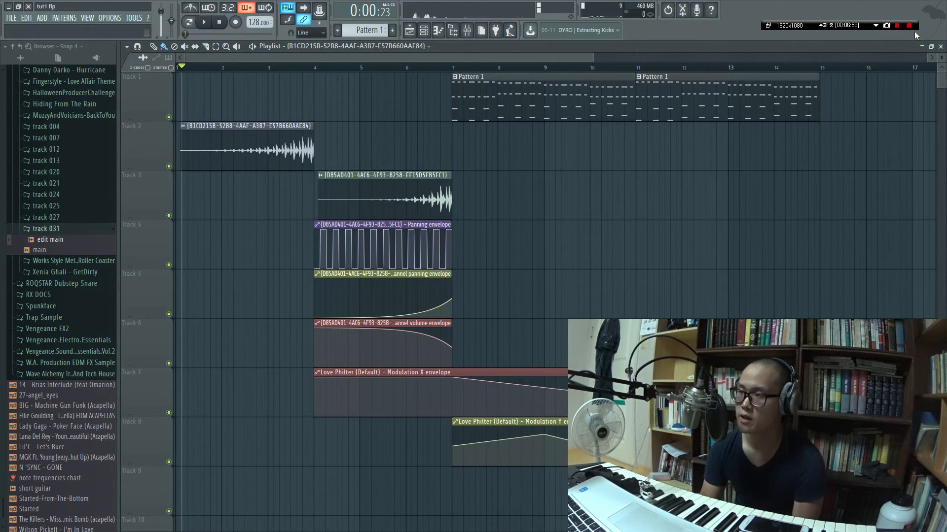